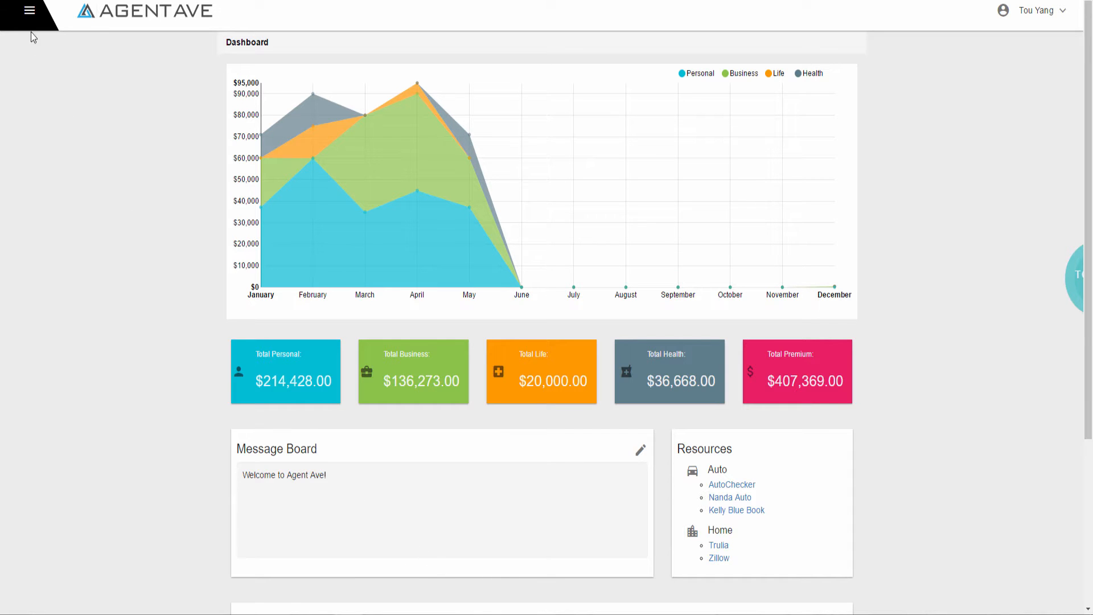
Step: Expand the Passwords section in the site navigation to show its categories
click(30, 12)
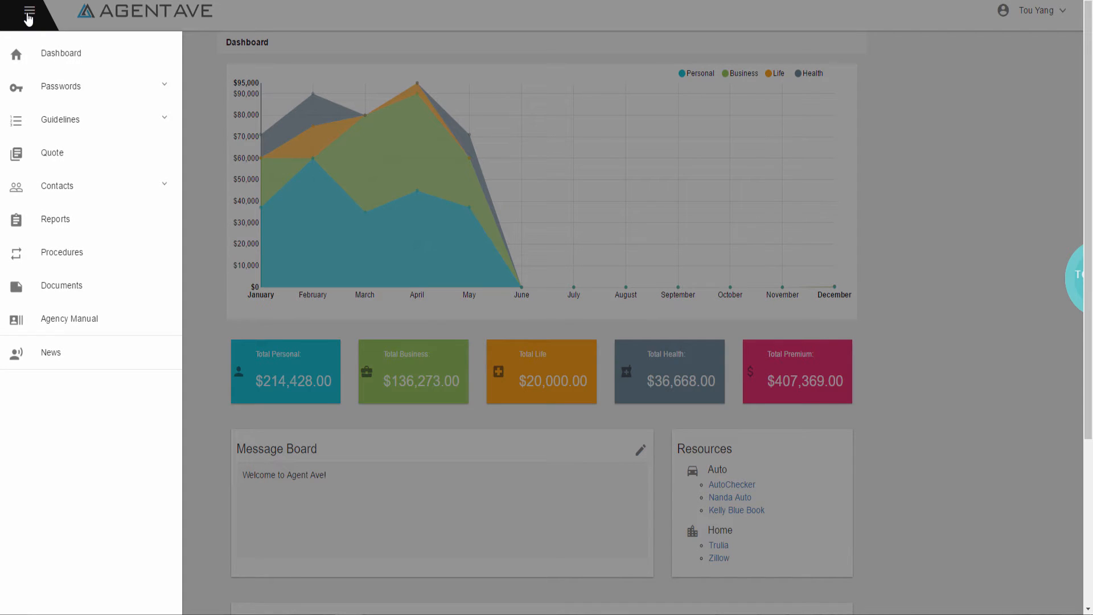
click(61, 86)
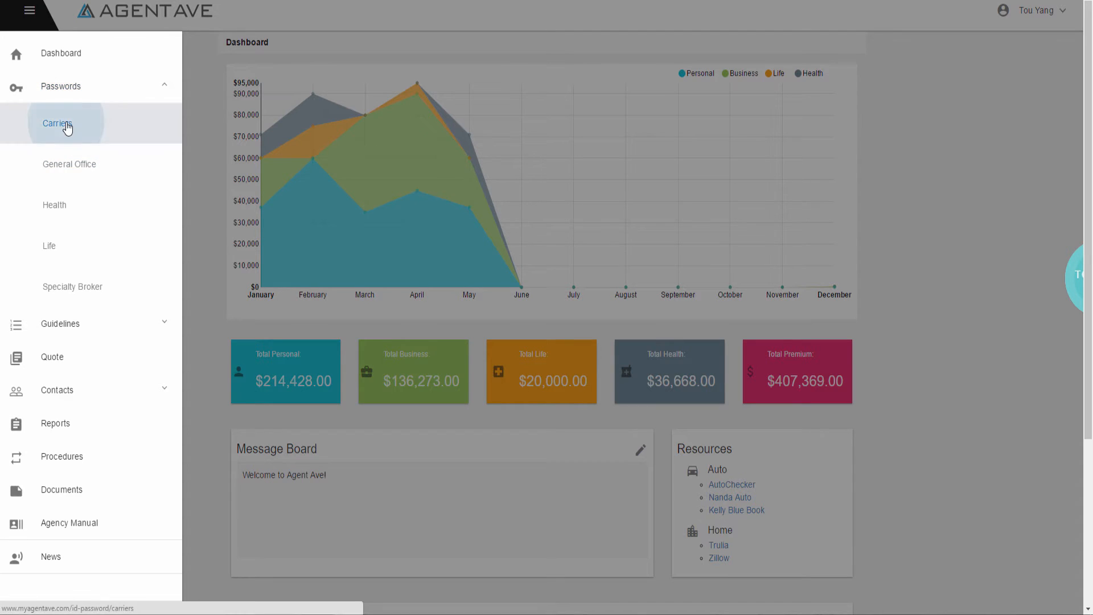
Step: View the stored AAA login on the carrier passwords page, then return to the navigation
click(58, 123)
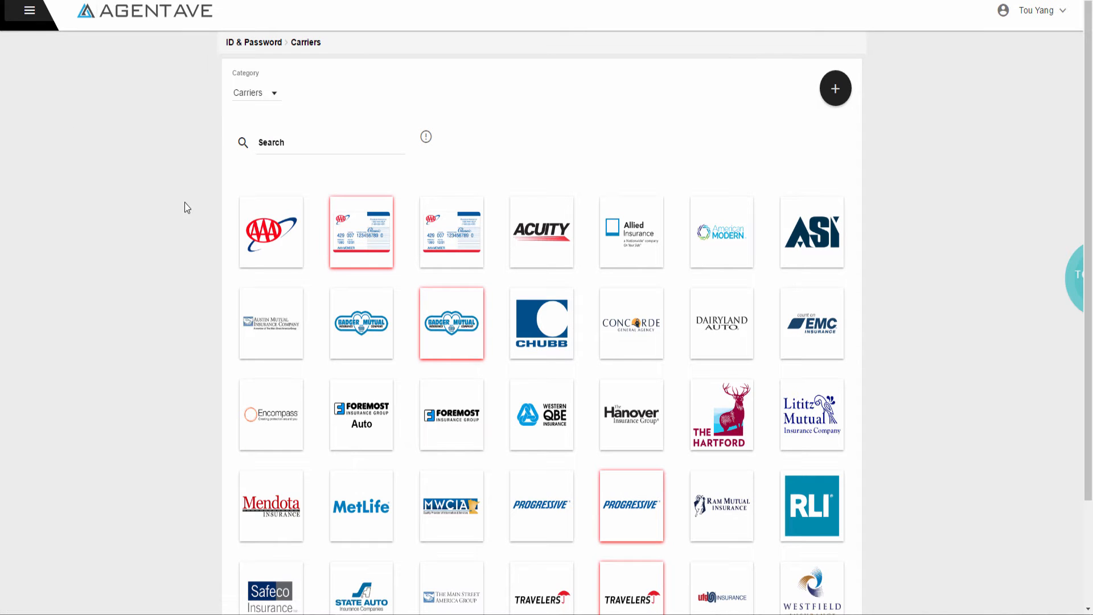
click(271, 231)
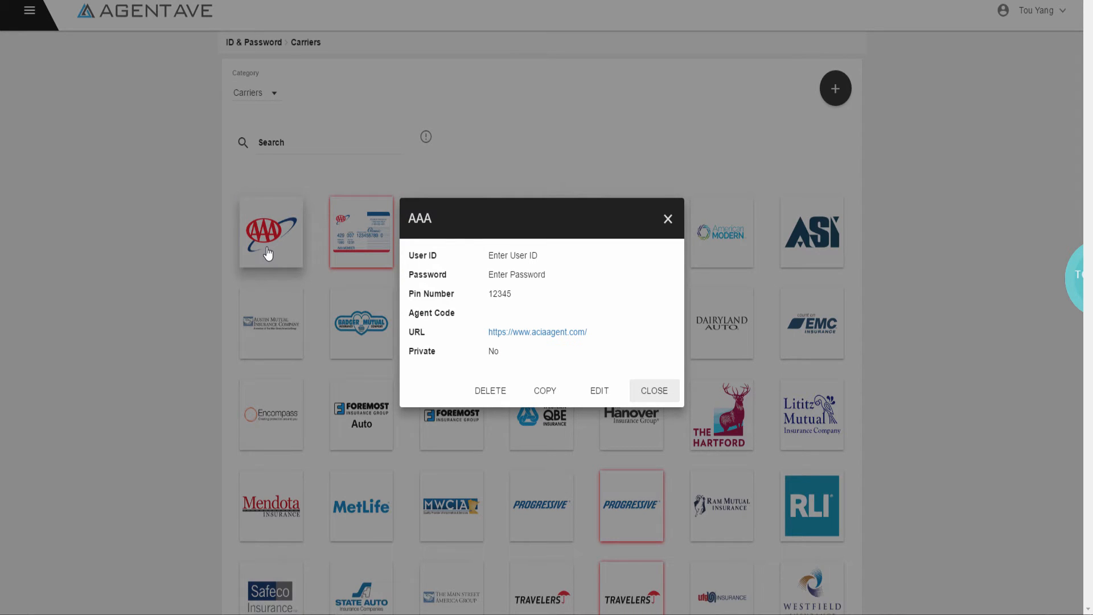
click(654, 390)
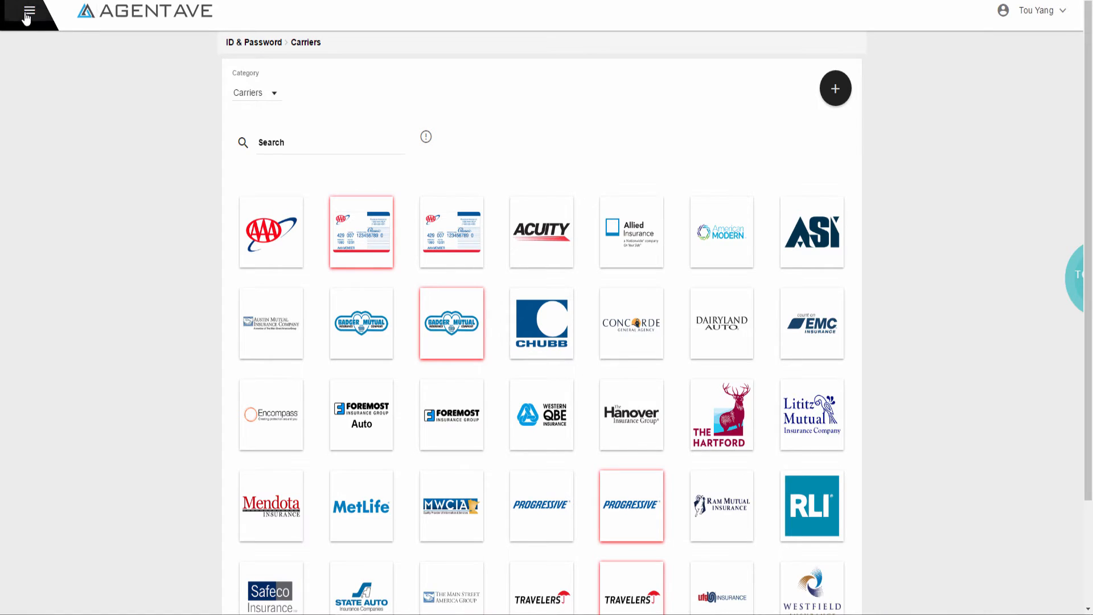
click(30, 12)
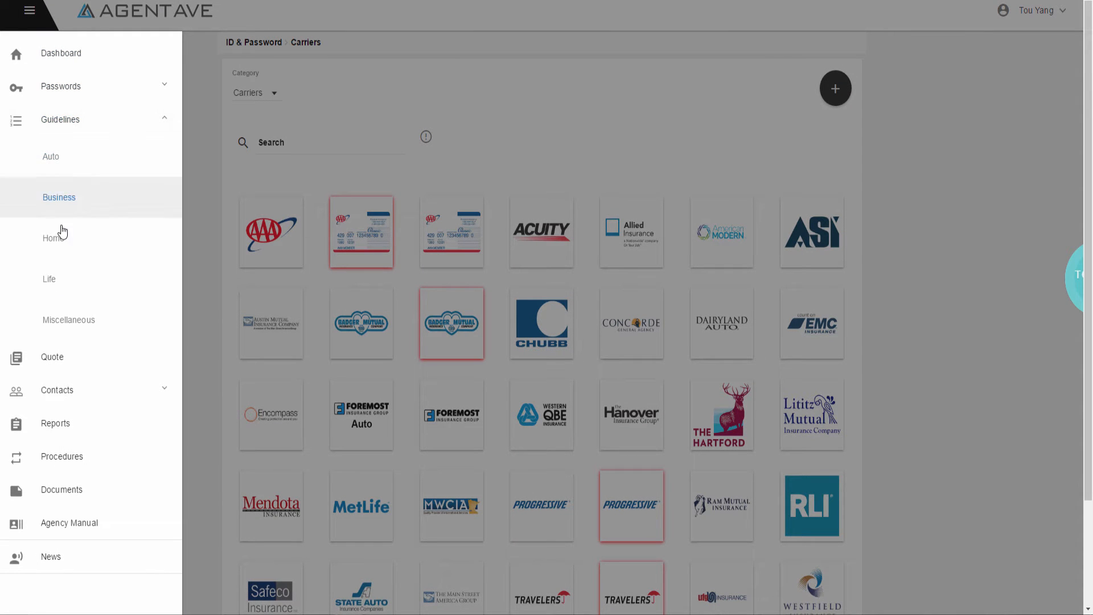
Step: Browse the Minnesota Home guidelines, including the Pet: German Shepherd carrier card
click(53, 238)
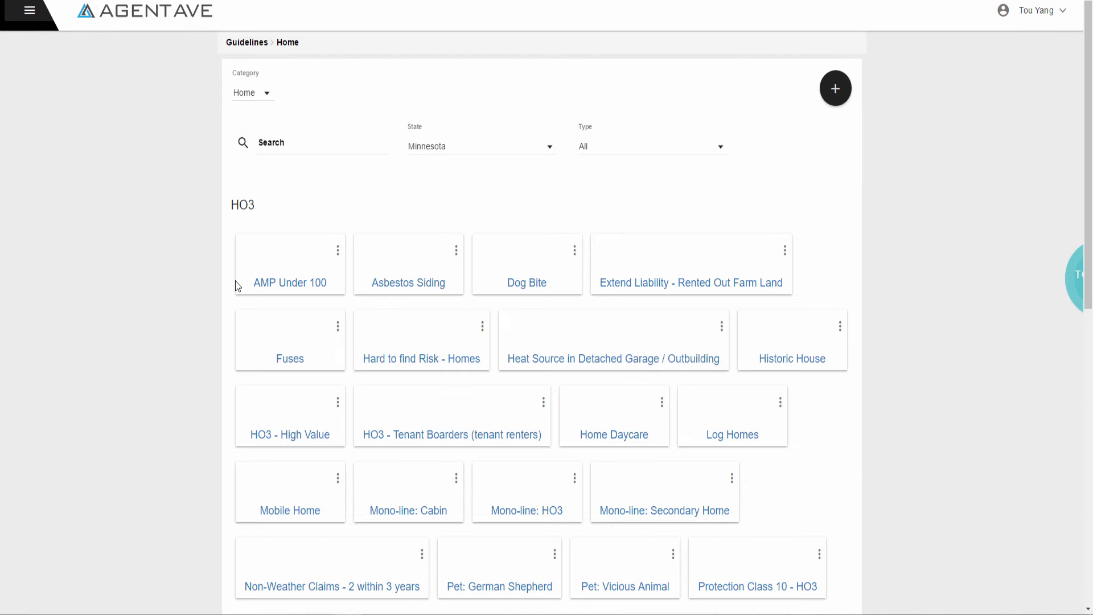
scroll(down, 3)
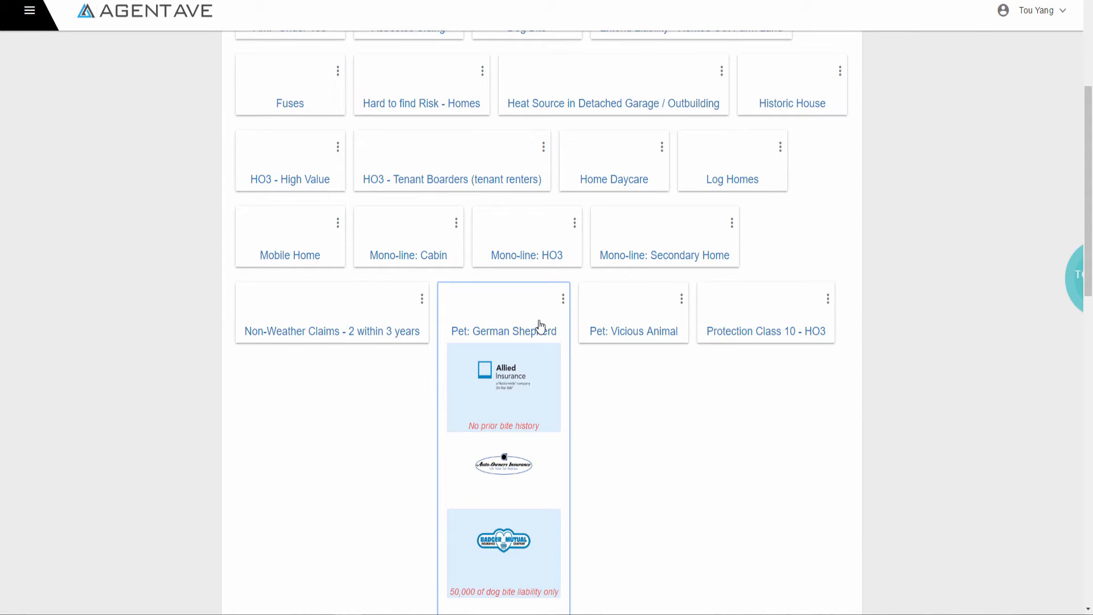
scroll(down, 3)
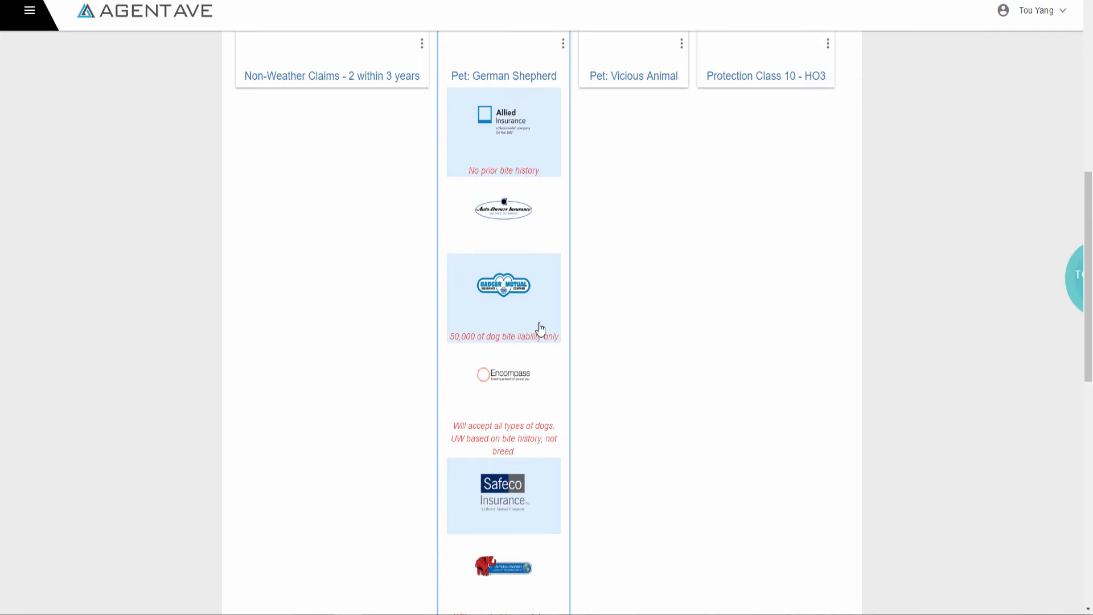
scroll(up, 3)
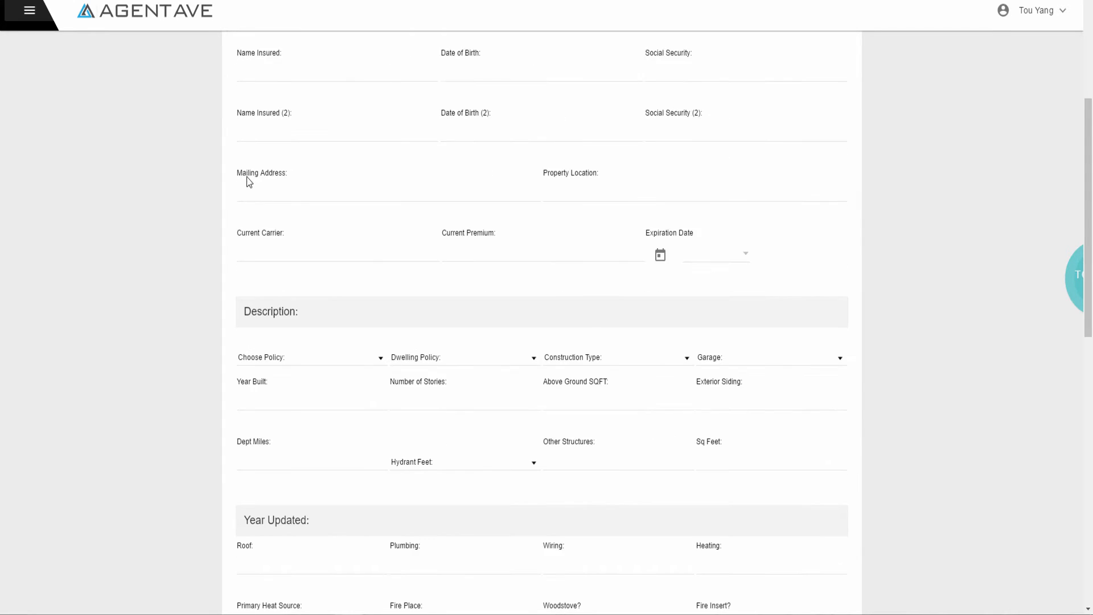
Step: Review the Auto quote sheet's driver and vehicle fields, then return to the navigation
scroll(down, 3)
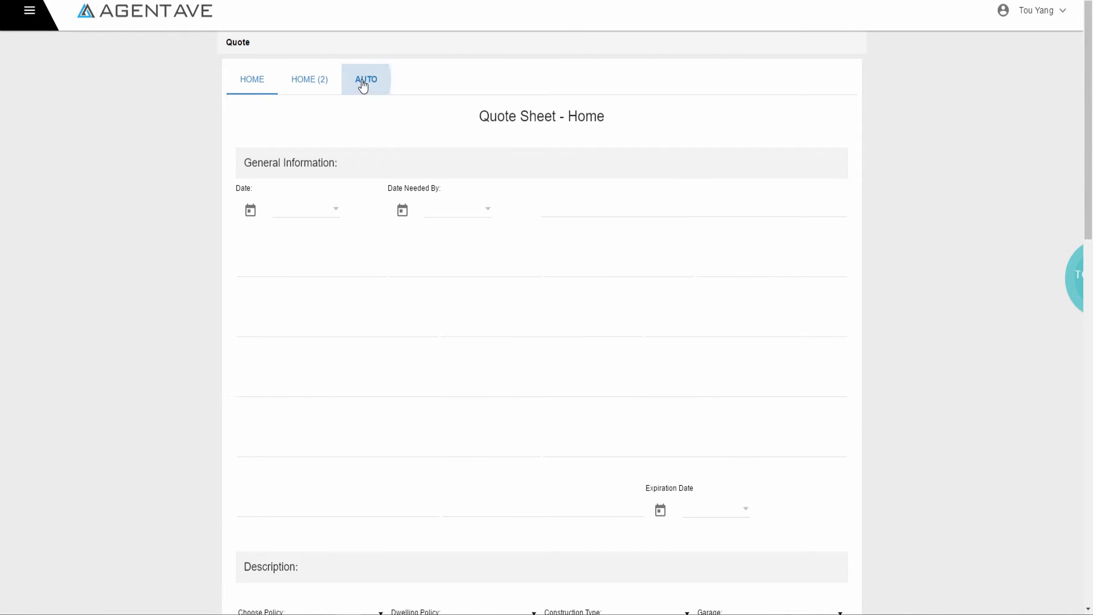
click(366, 79)
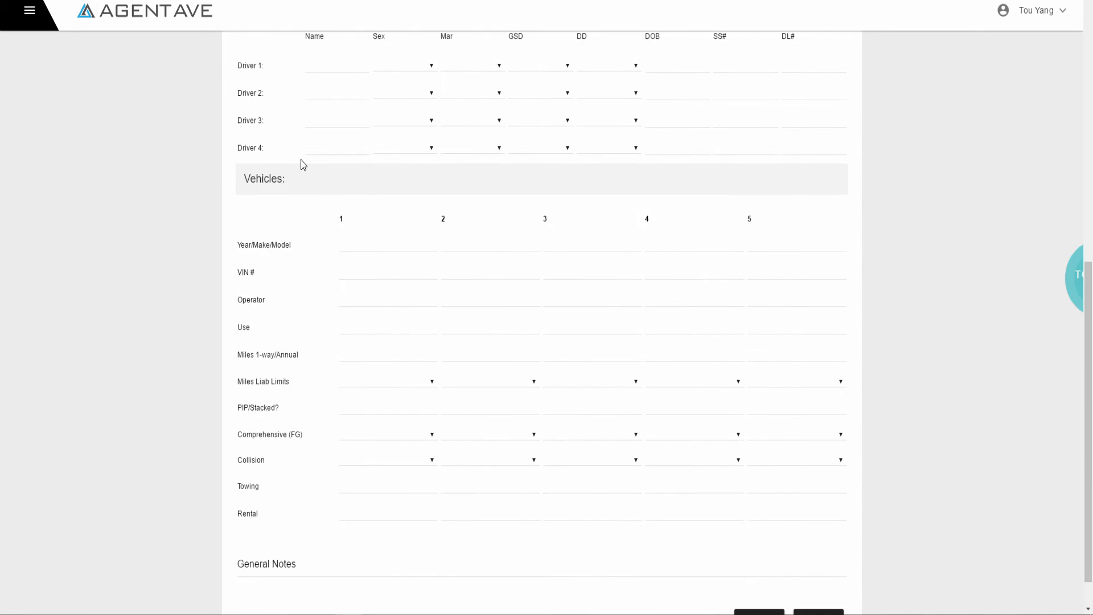
scroll(down, 3)
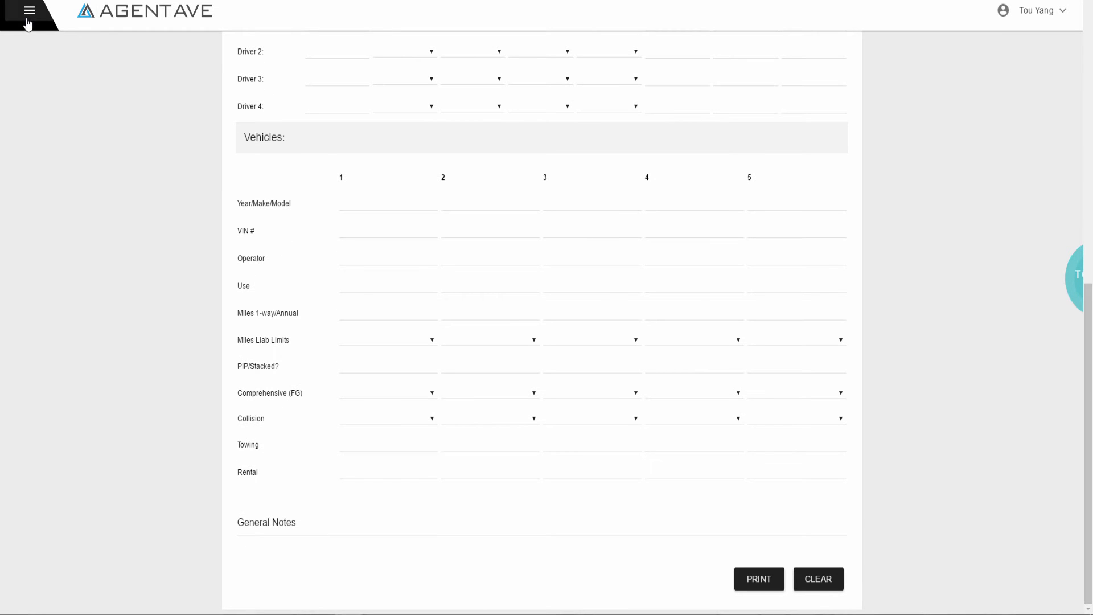
click(28, 12)
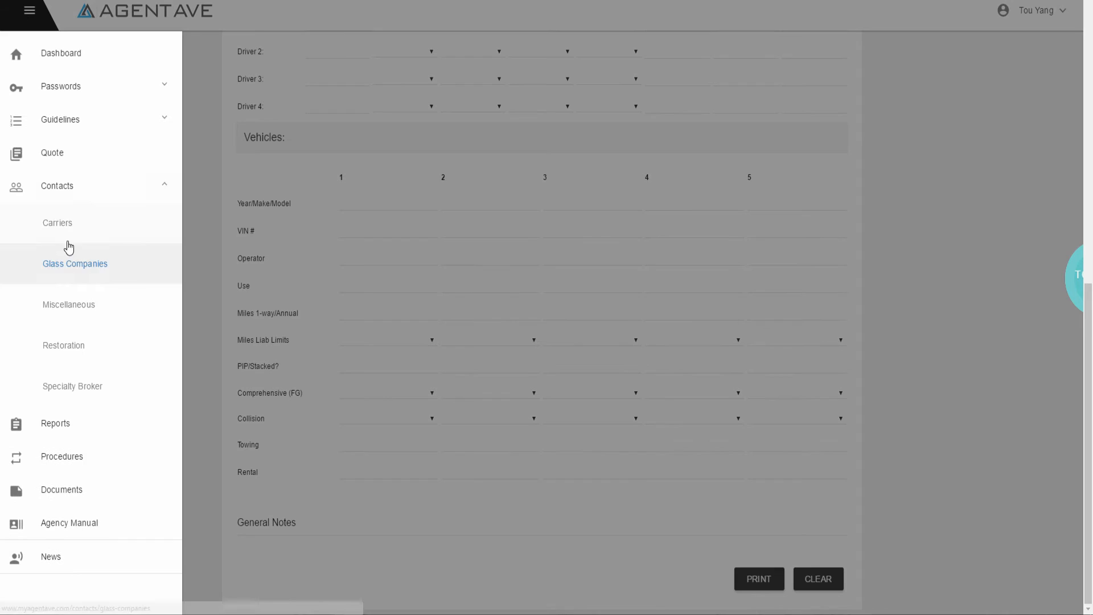
Step: View the AAA carrier contact page down to its Departments and Contacts tables
click(57, 222)
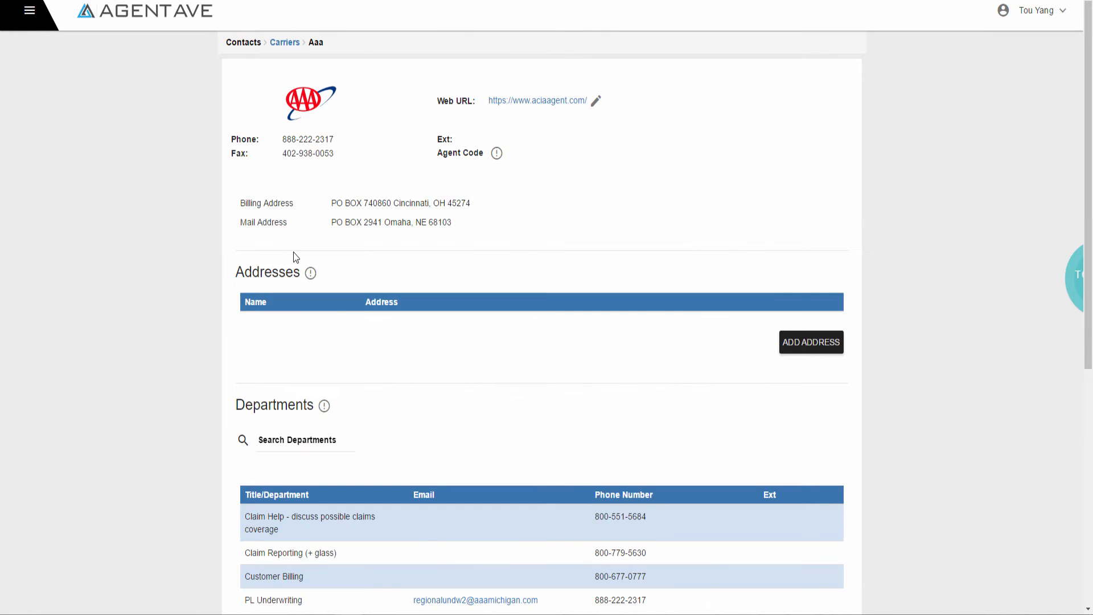
scroll(down, 3)
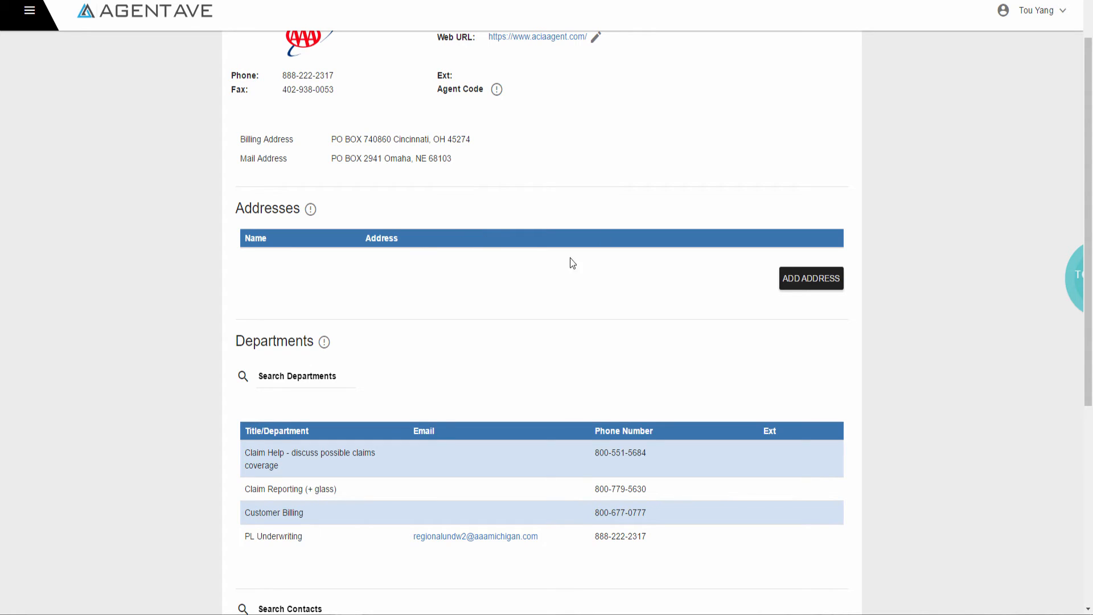
scroll(down, 3)
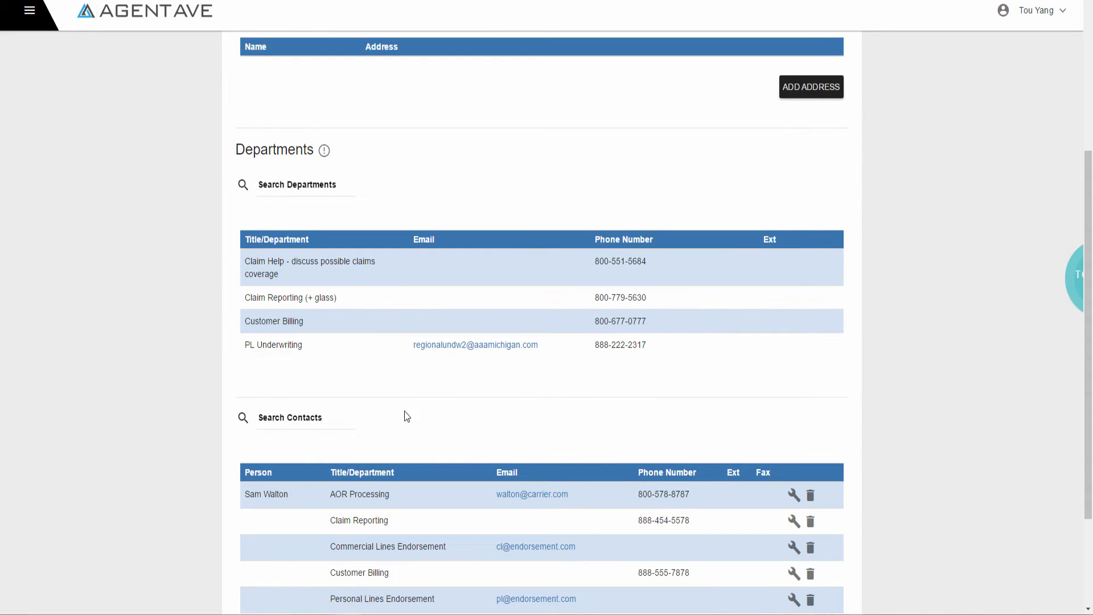
scroll(down, 3)
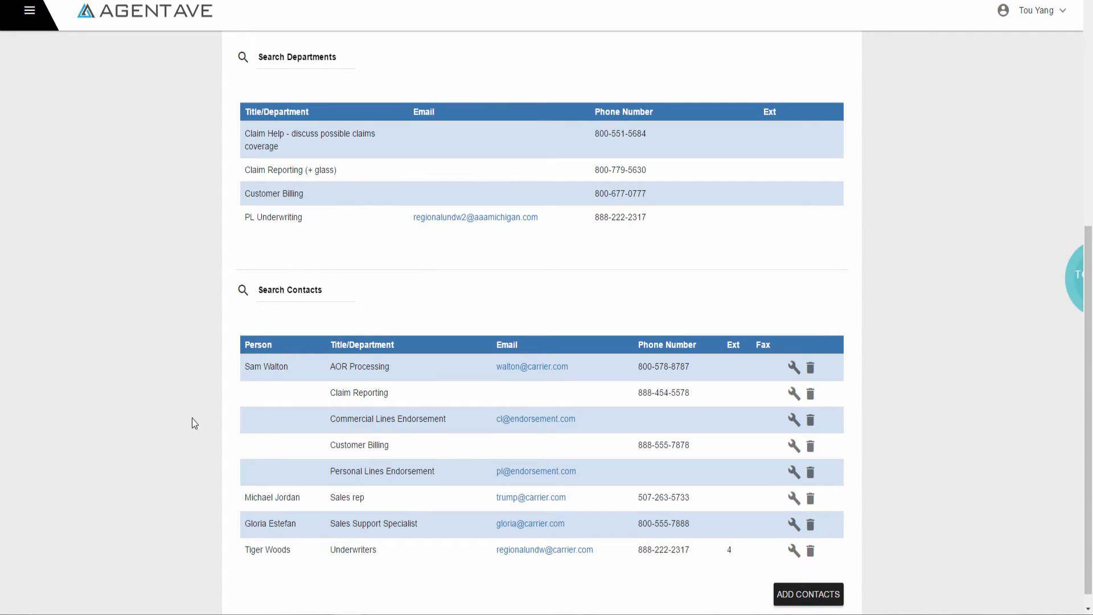
mouse_move(315, 583)
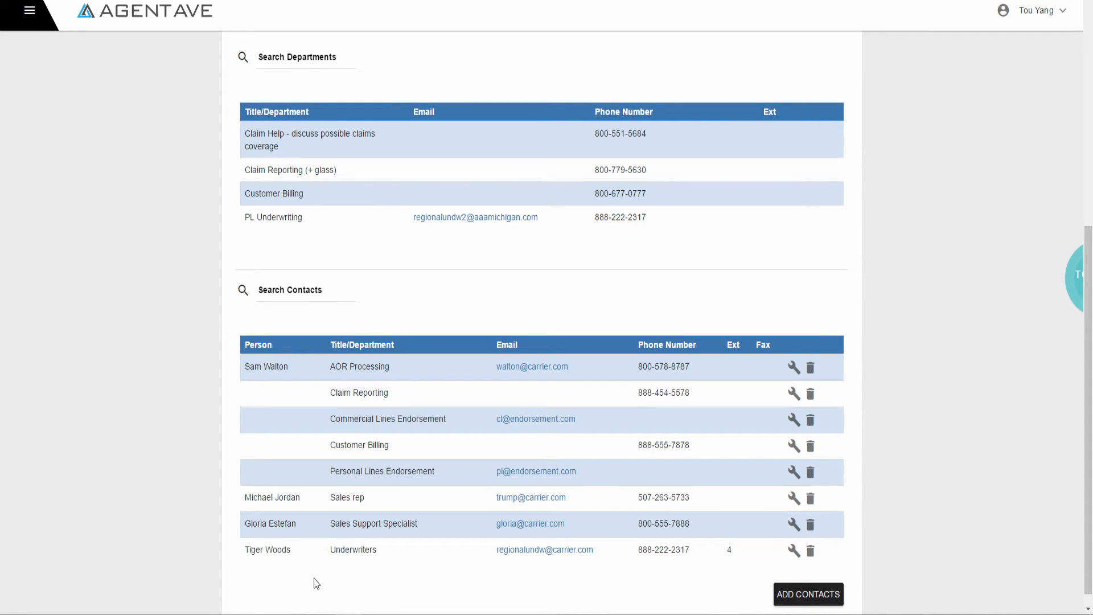
mouse_move(306, 419)
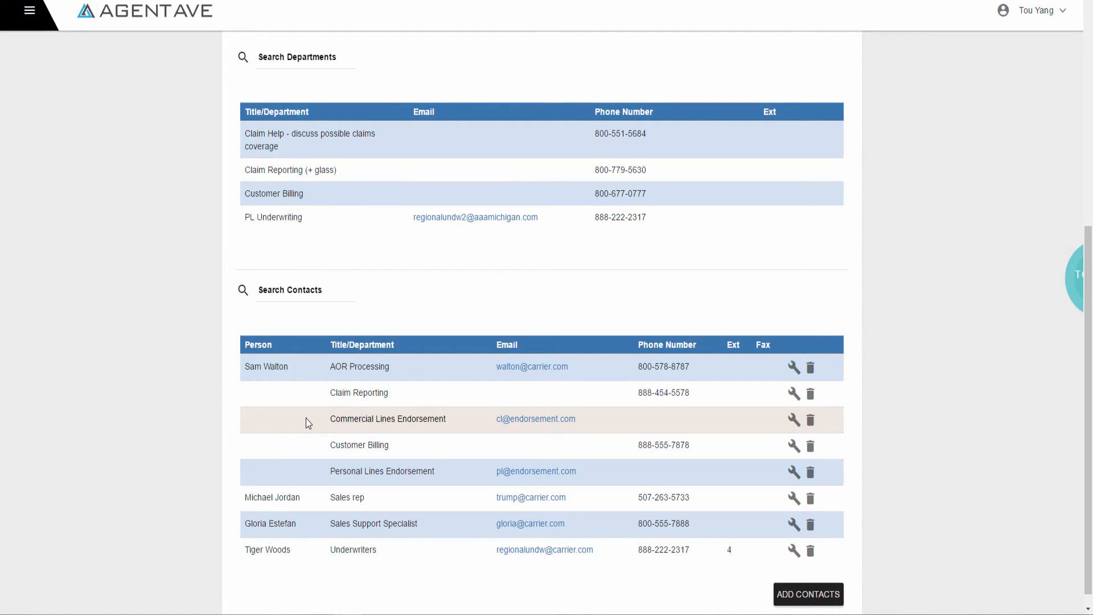
mouse_move(101, 182)
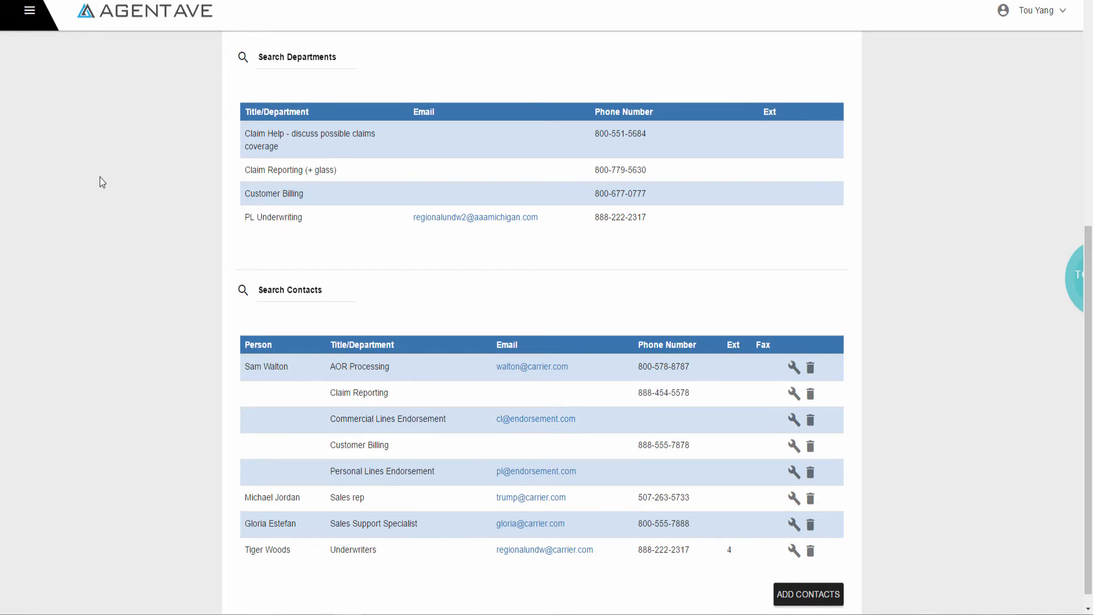
Step: Review the 2016 sales report's premium totals, monthly charts and policy entries
click(30, 12)
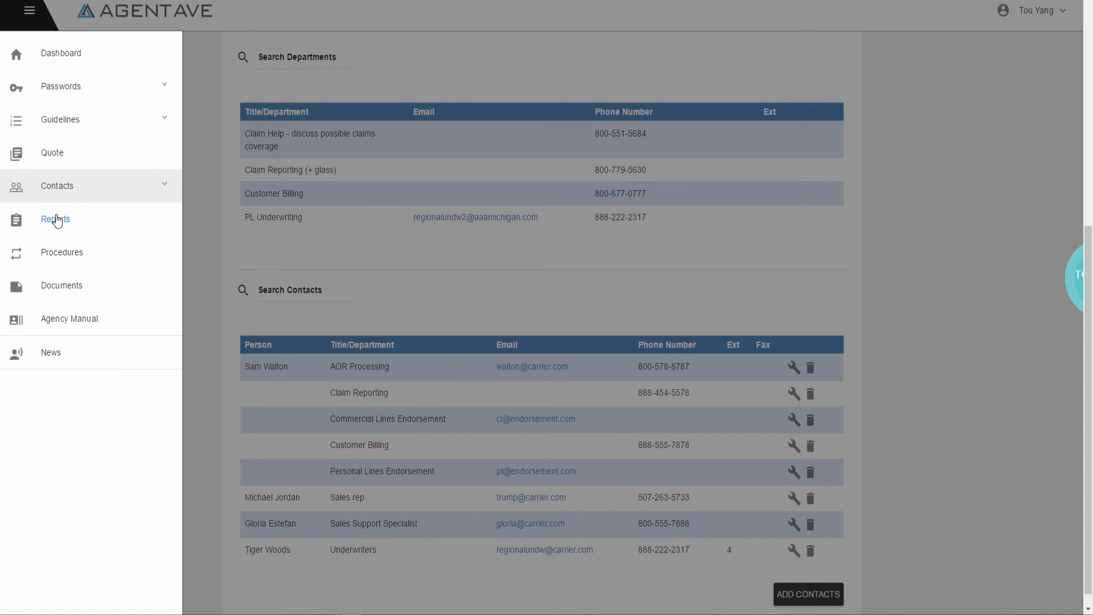
click(55, 218)
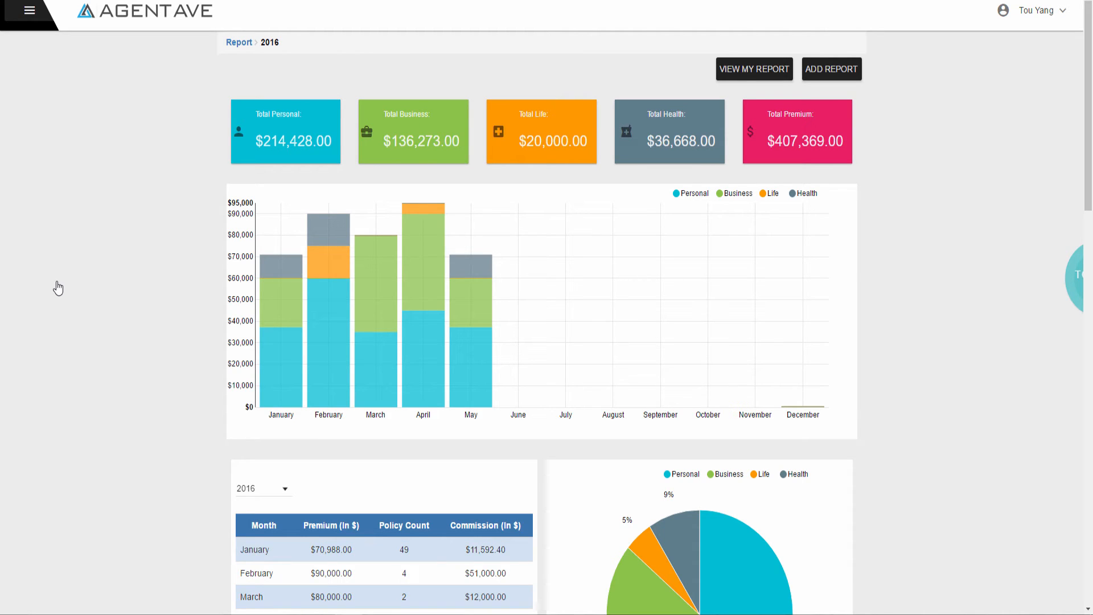
scroll(down, 3)
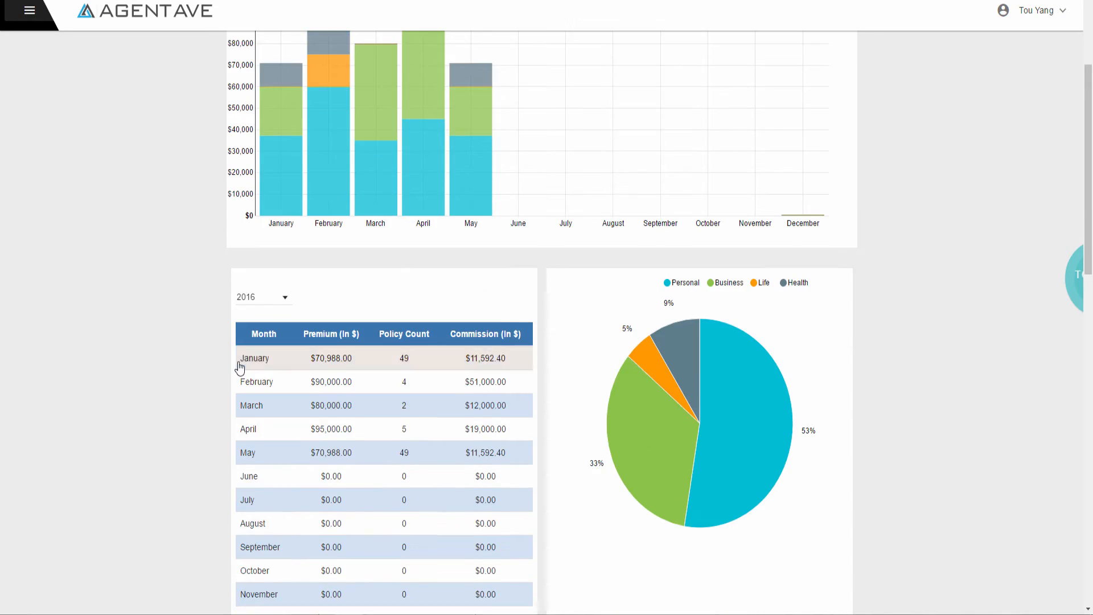
scroll(down, 3)
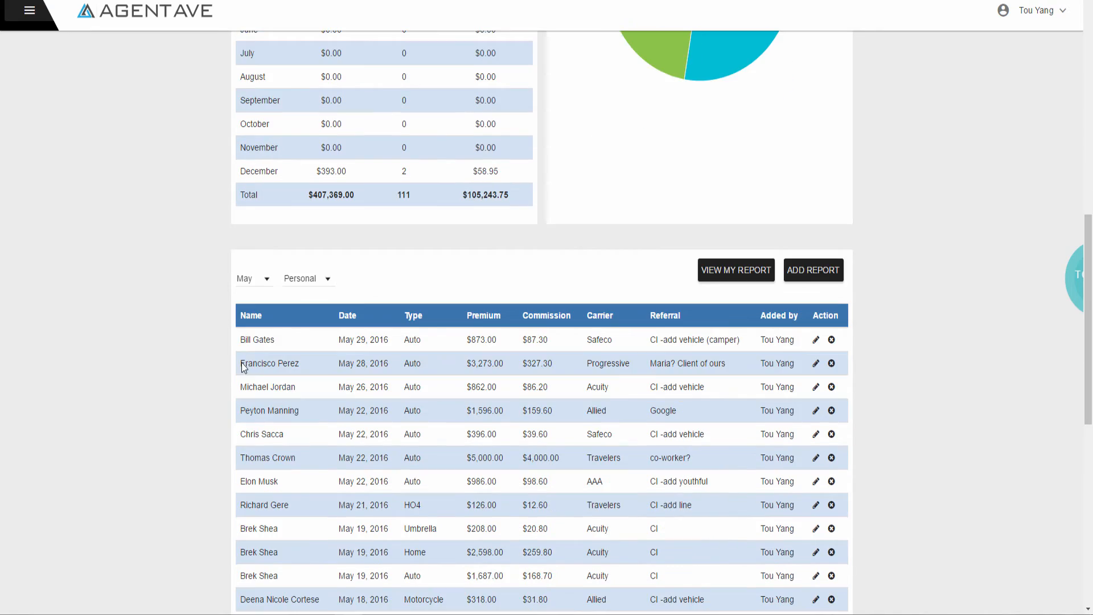
scroll(down, 3)
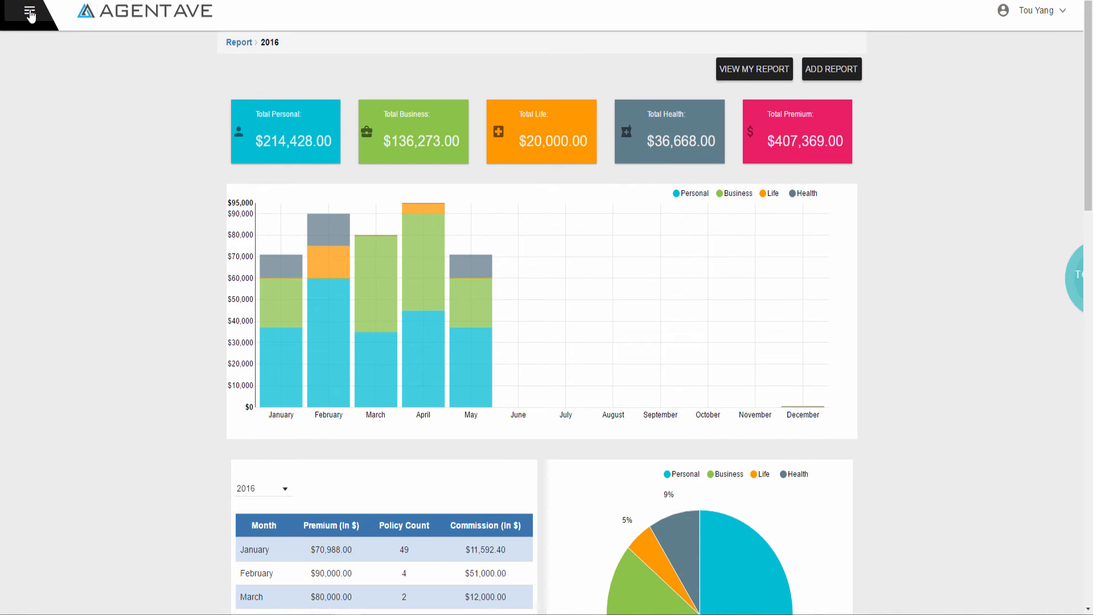
Step: Show the AAA Umbrella Application procedure steps from the Procedures section
click(30, 13)
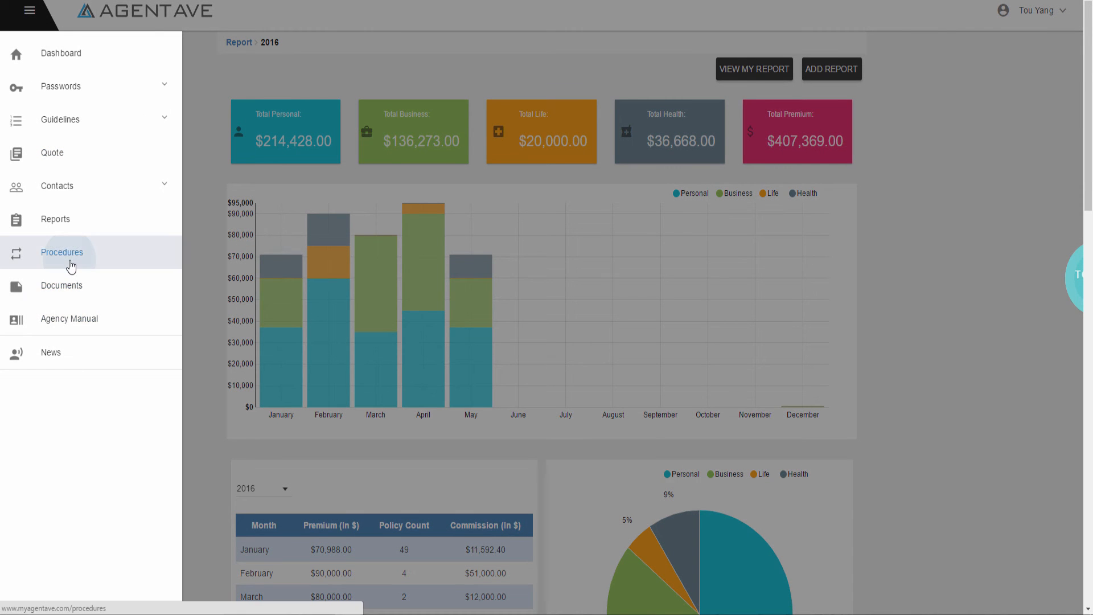
click(62, 251)
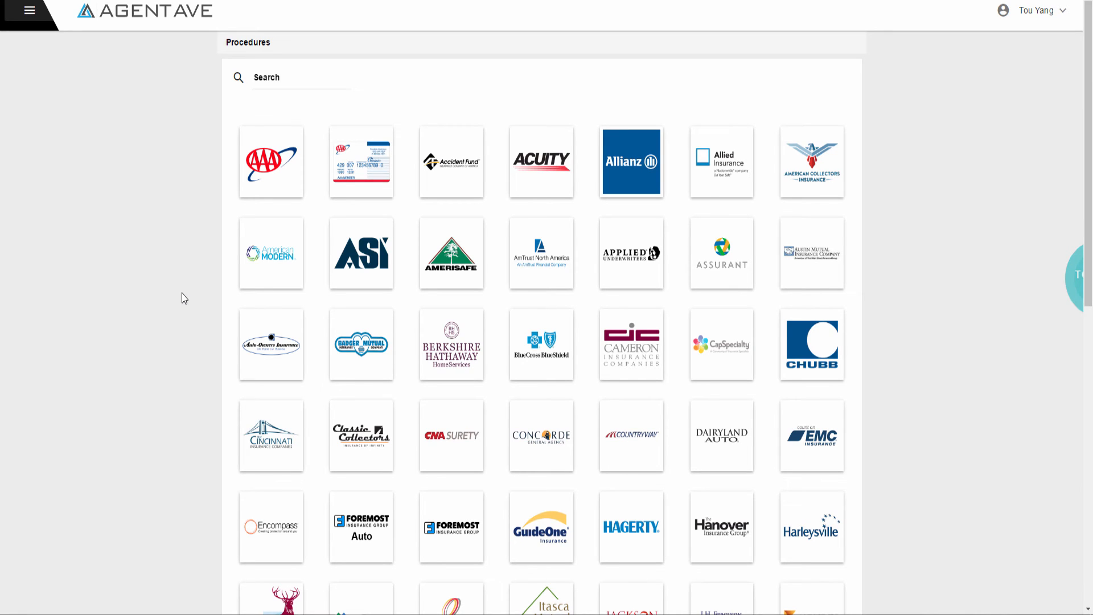
mouse_move(271, 161)
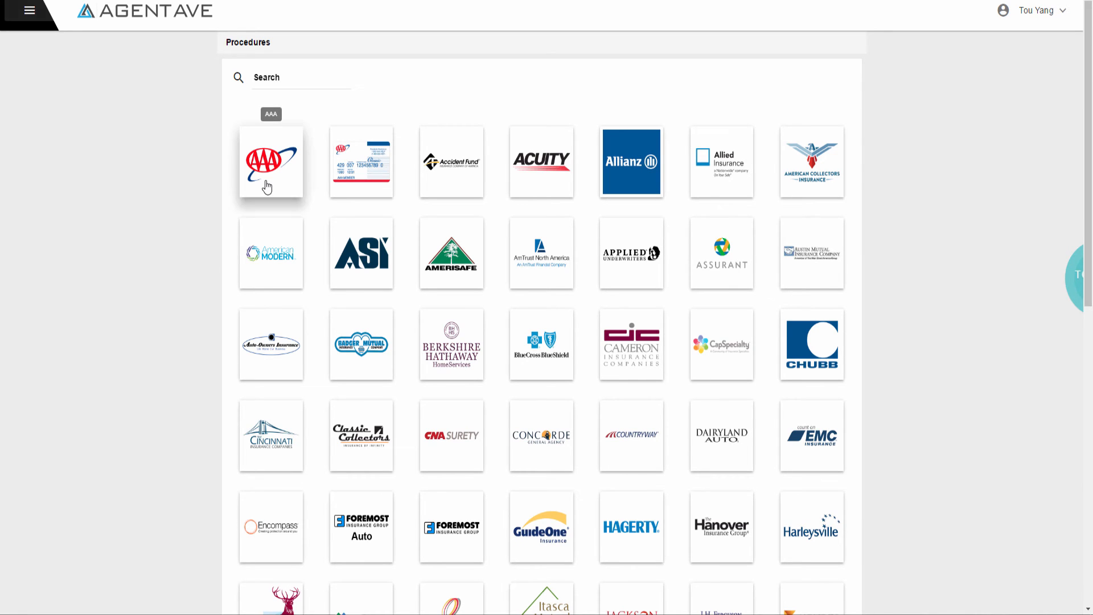
click(271, 162)
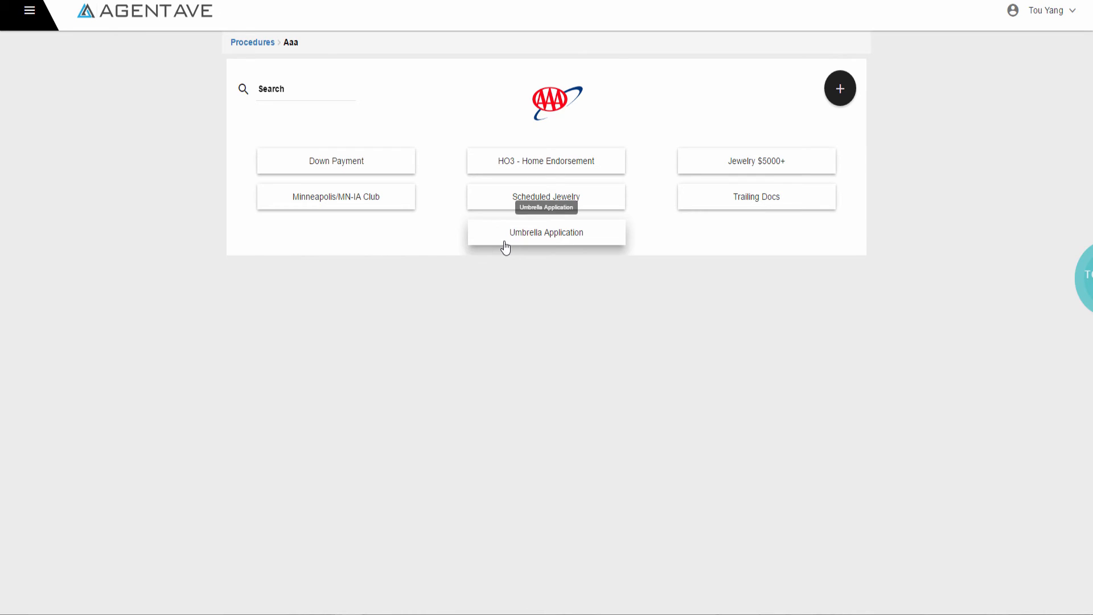
click(545, 233)
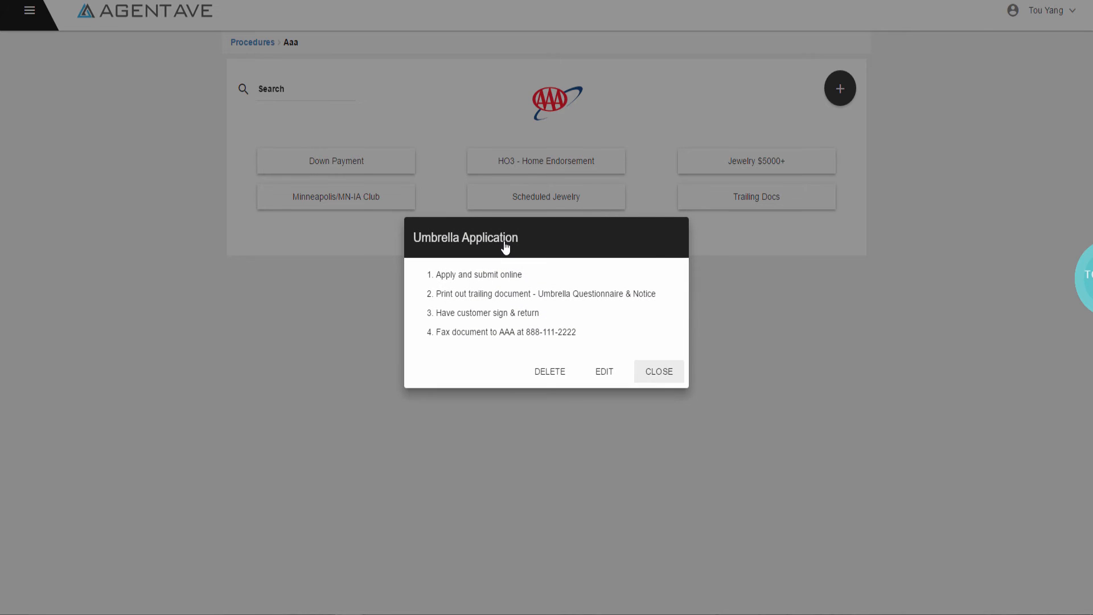
mouse_move(656, 263)
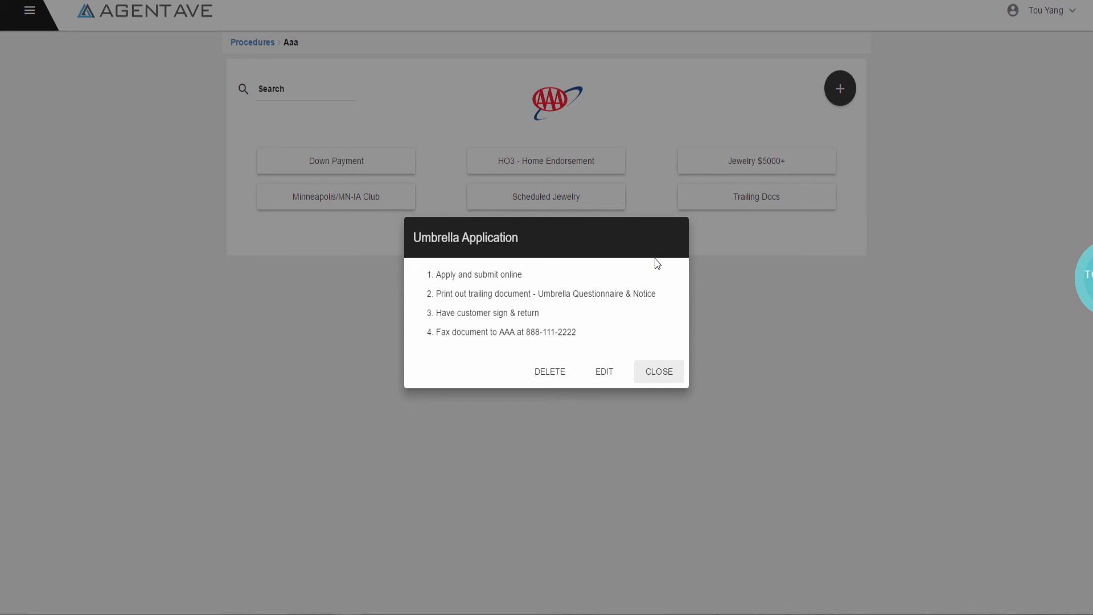
mouse_move(29, 11)
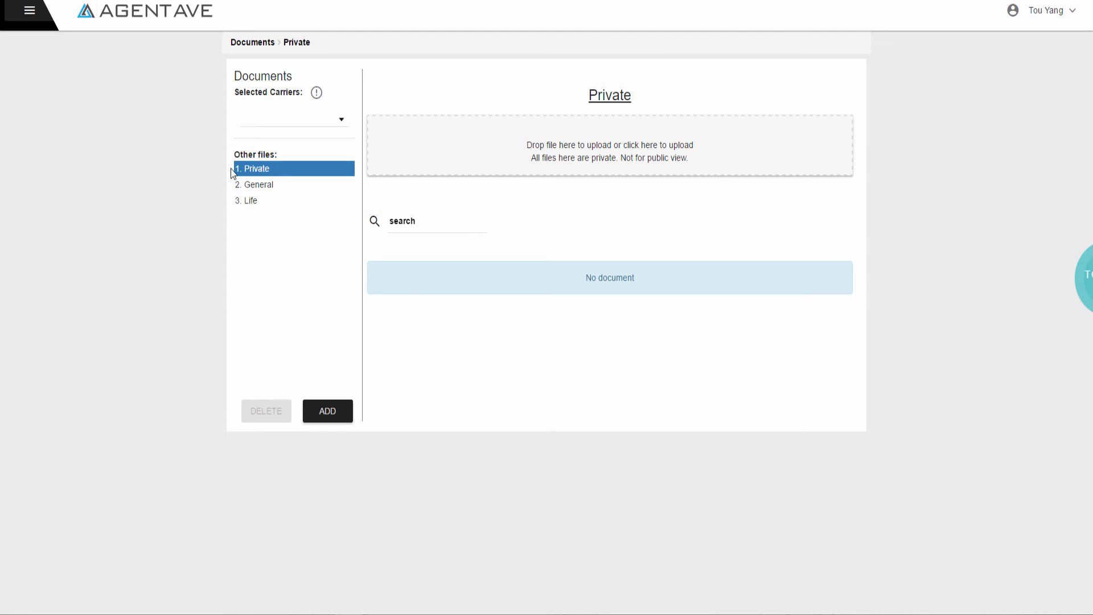
Step: Filter the Documents page to AAA, listing PDFs like EFT and Power Of Attorney
click(293, 118)
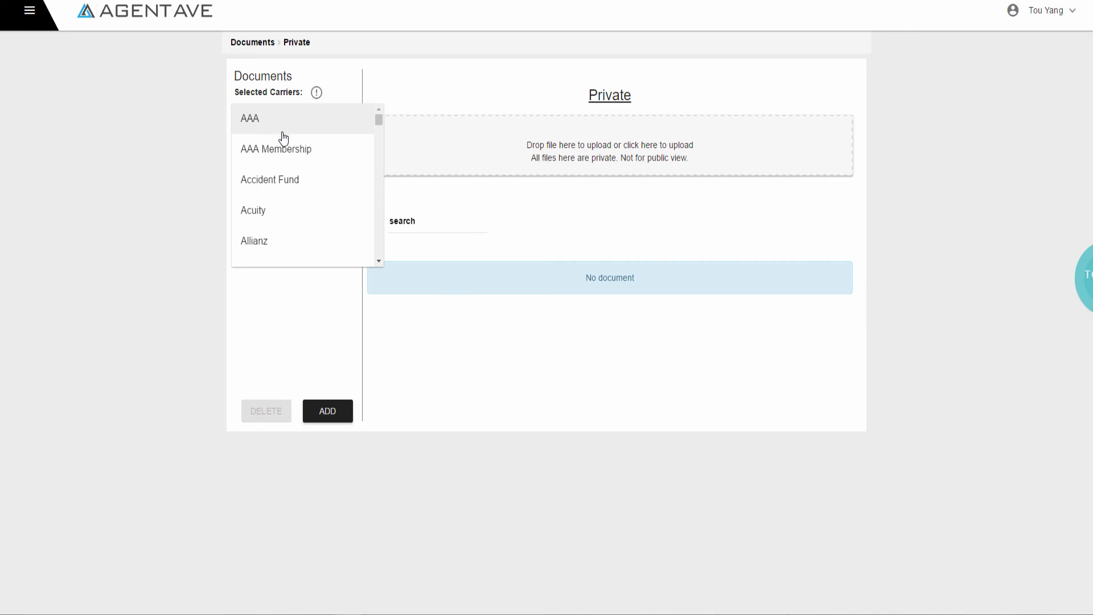
click(249, 117)
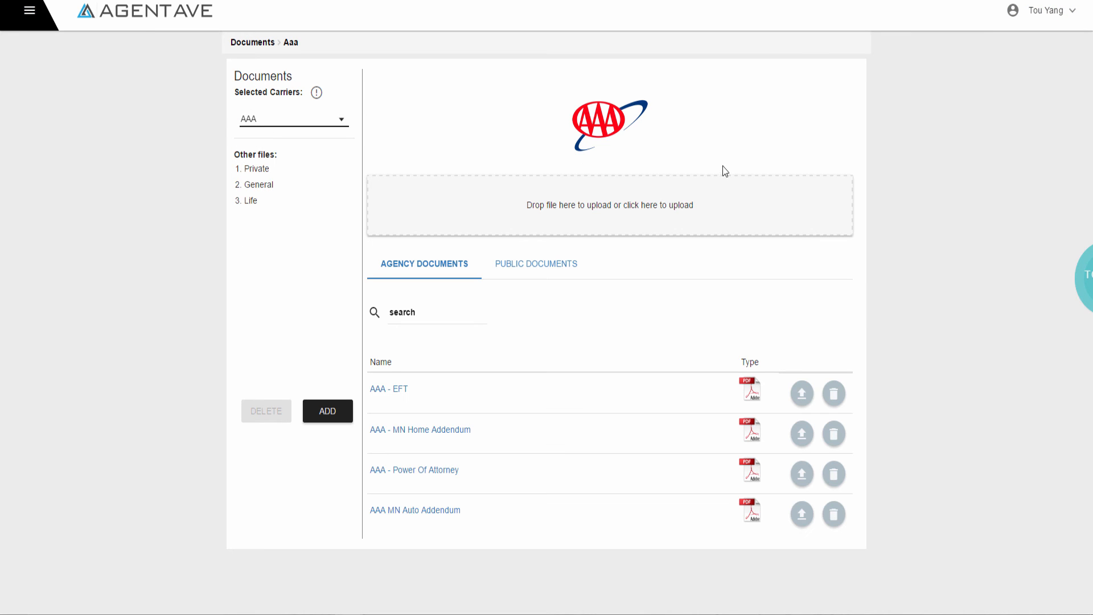
mouse_move(629, 105)
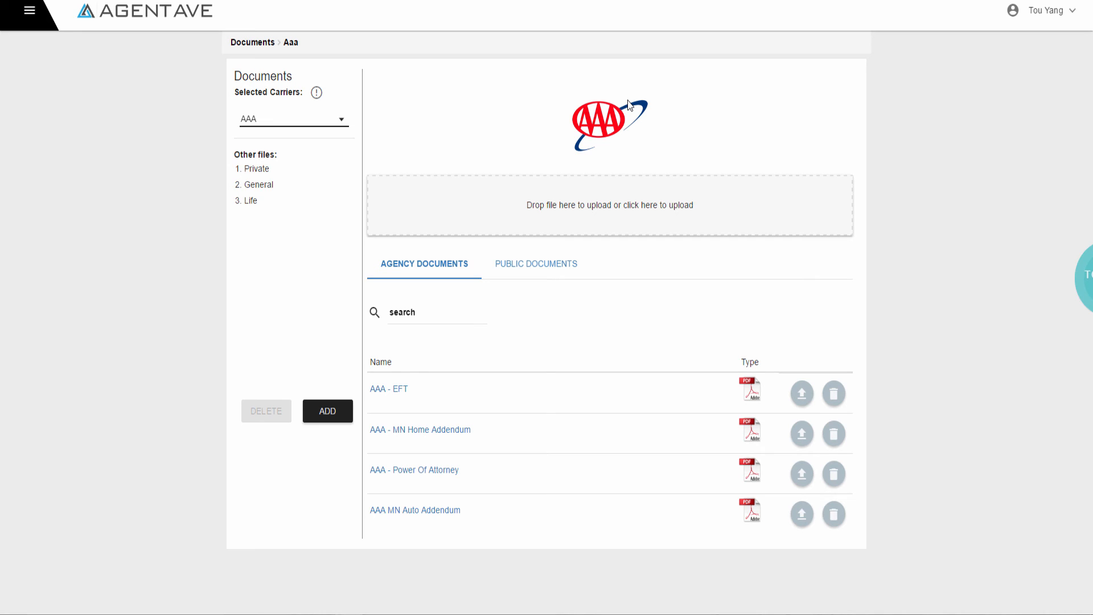
mouse_move(624, 104)
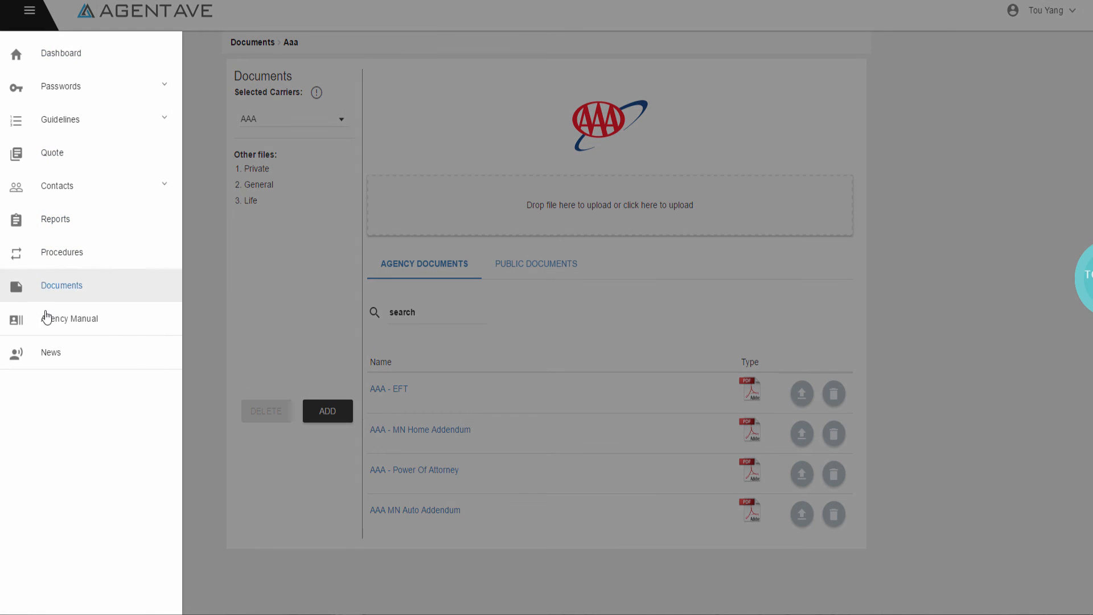
Step: Show the Claims entry's seven guidelines in the Agency Manual
click(69, 318)
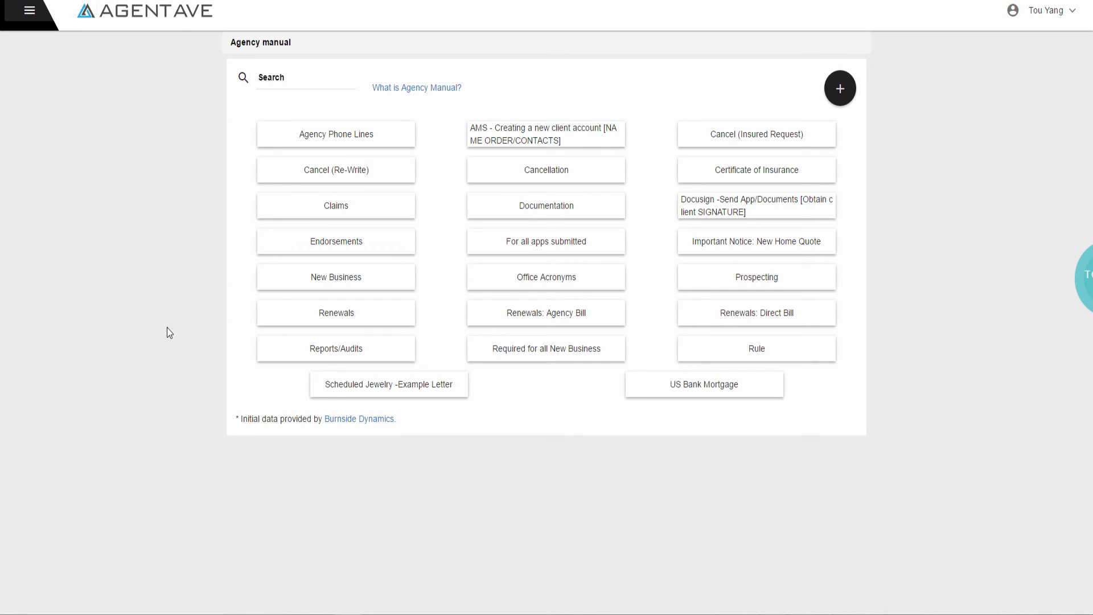
mouse_move(203, 331)
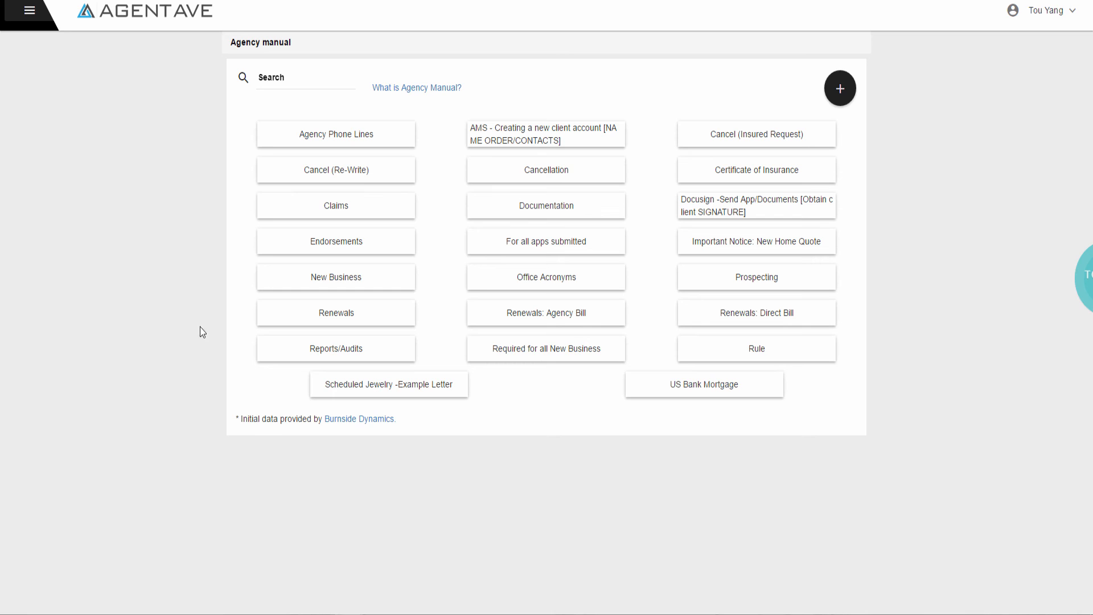
click(335, 205)
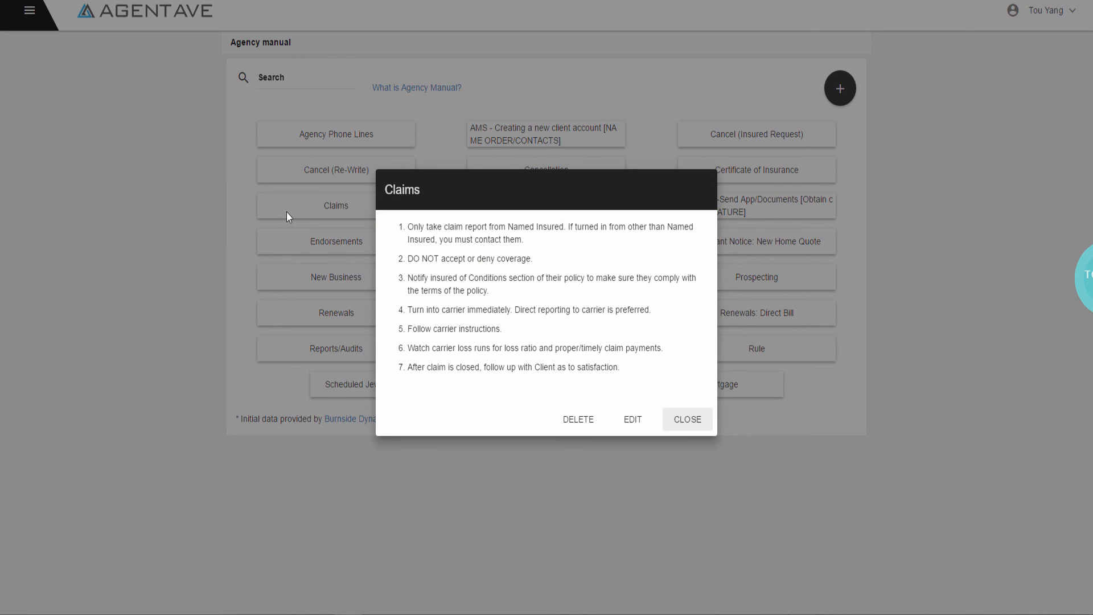
mouse_move(358, 215)
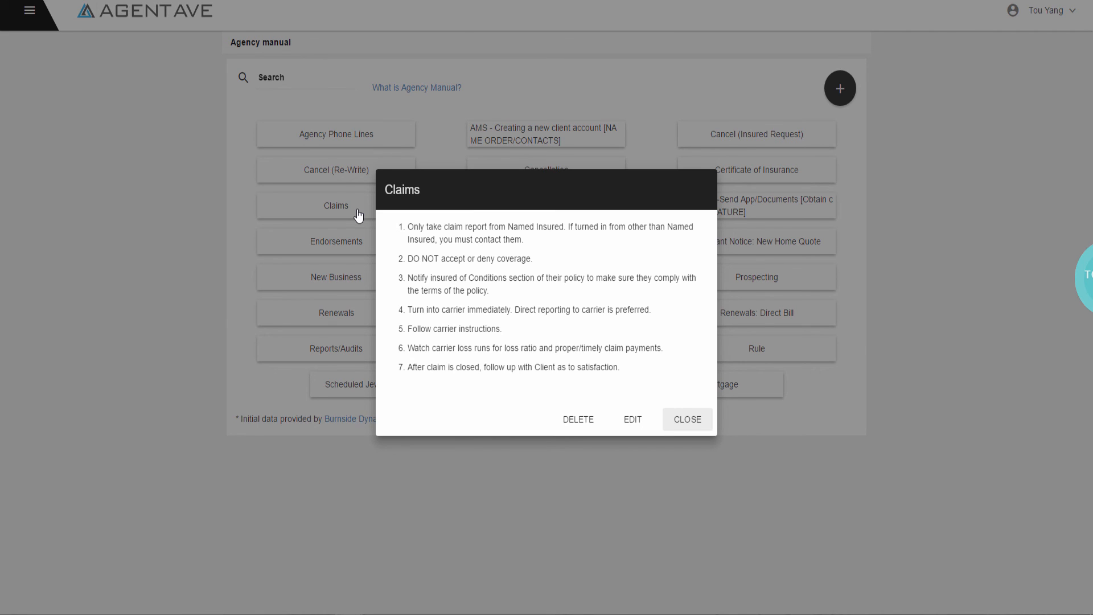
mouse_move(305, 209)
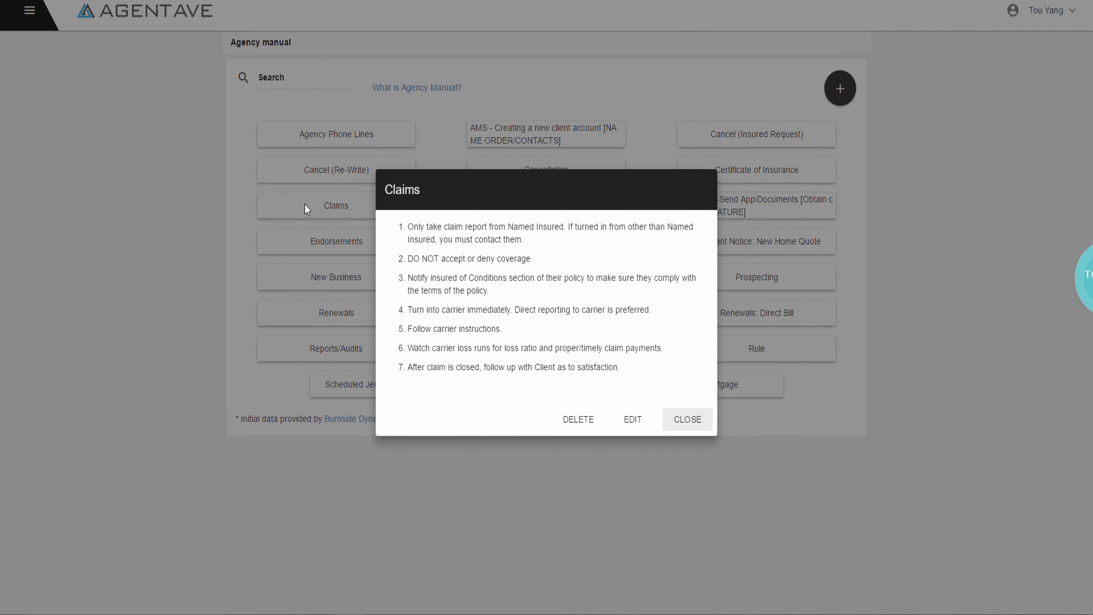